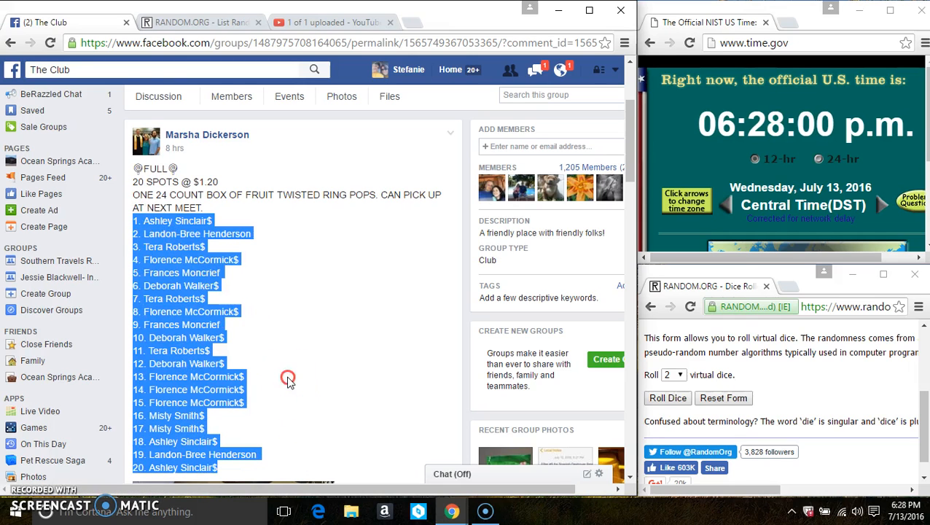
Step: Post a 'live' comment under the raffle post and check the current date and time
{"action": "scroll", "scroll_direction": "down", "scroll_amount": 3}
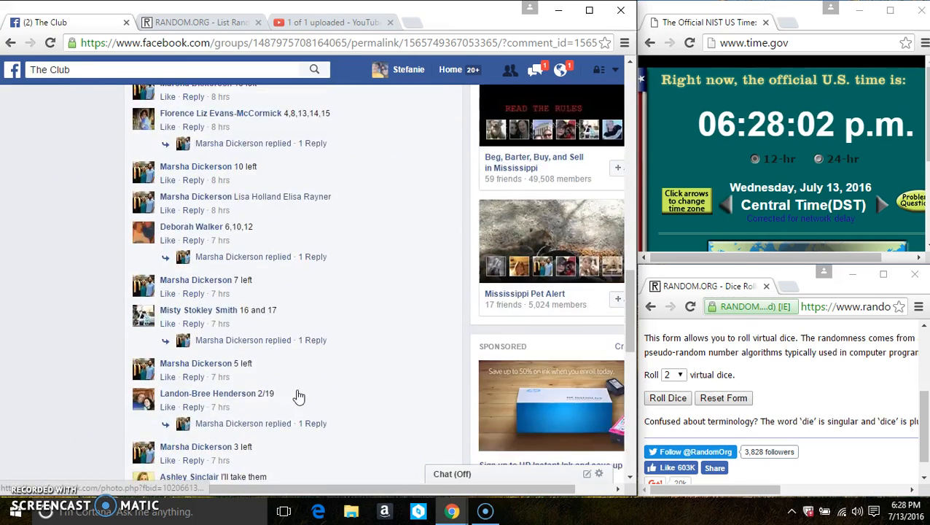
{"action": "scroll", "scroll_direction": "down", "scroll_amount": 3}
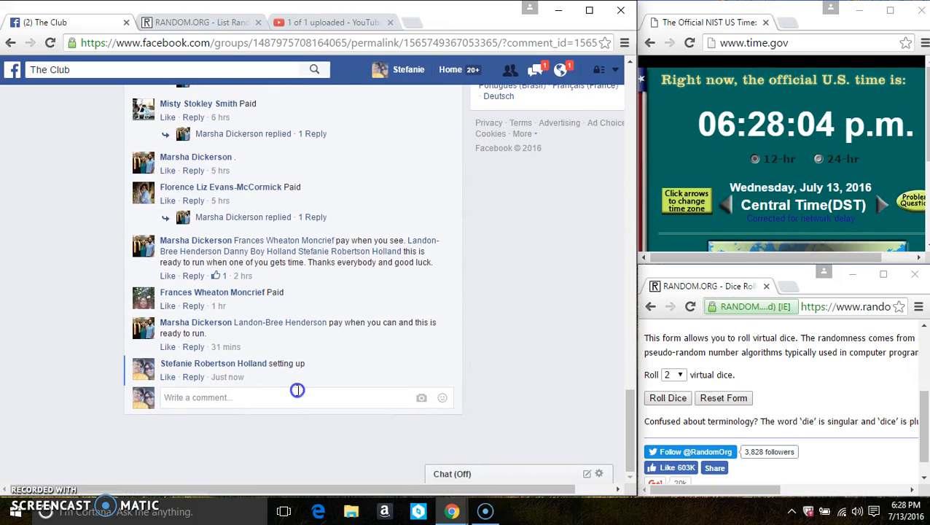
{"action": "type", "text": "liv"}
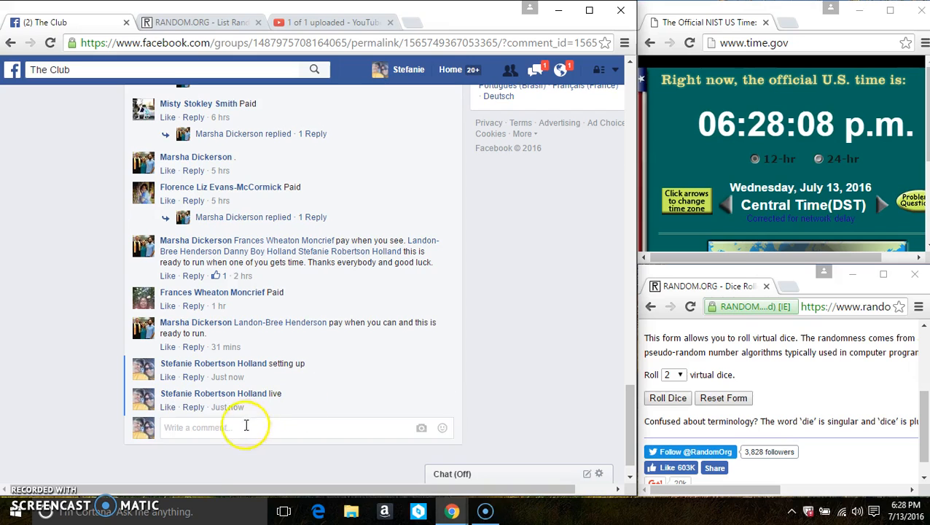
{"action": "mouse_move", "coordinate": [229, 407]}
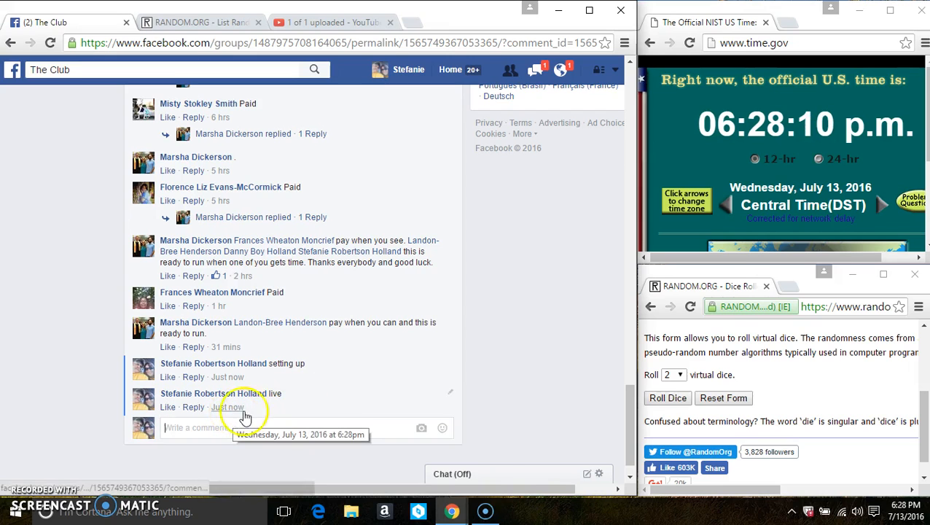
{"action": "left_click", "coordinate": [907, 510]}
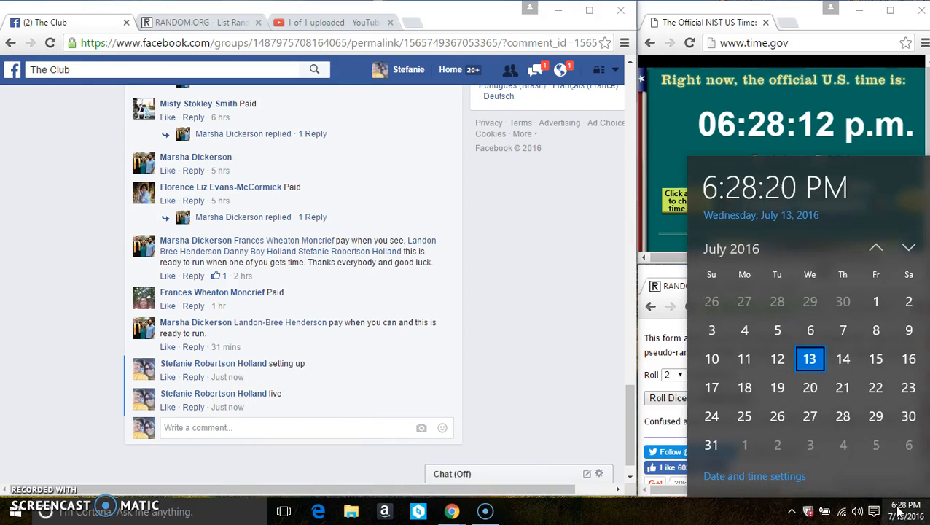
{"action": "left_click", "coordinate": [197, 22]}
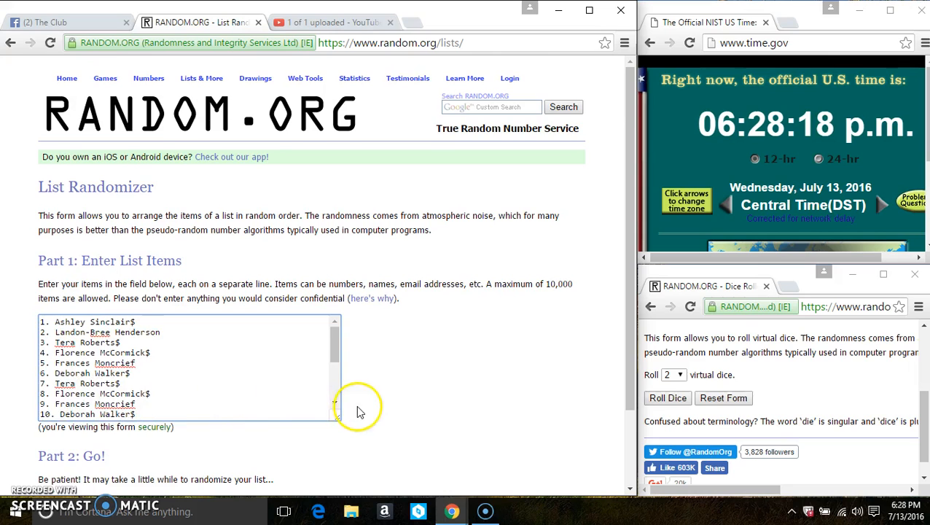
Step: Roll the two virtual dice in the Dice Roller, landing a one and a six
{"action": "scroll", "scroll_direction": "down", "scroll_amount": 3}
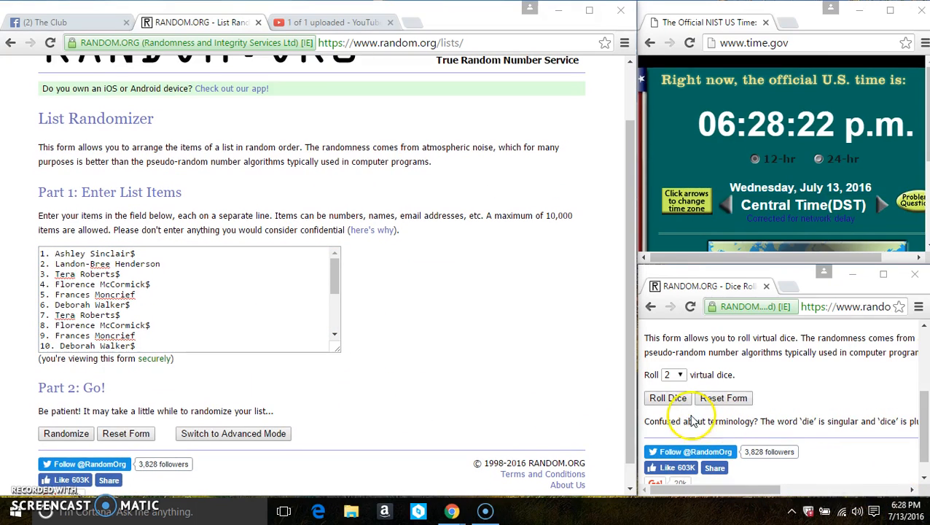
{"action": "left_click", "coordinate": [668, 398]}
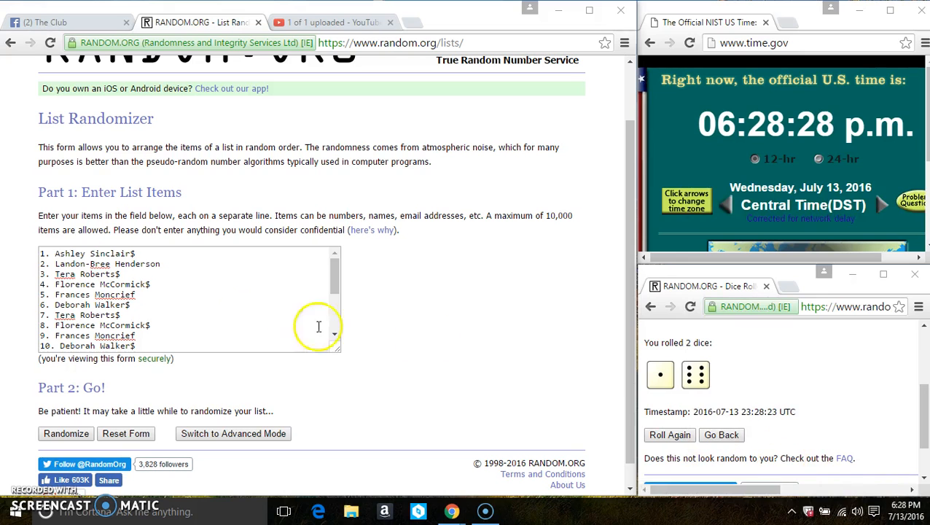
{"action": "left_click", "coordinate": [66, 433]}
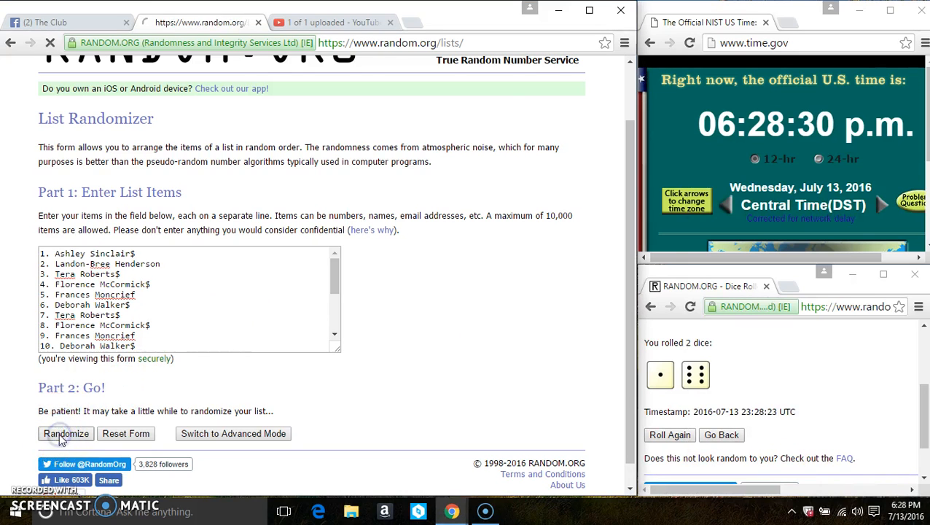
{"action": "left_click", "coordinate": [66, 434]}
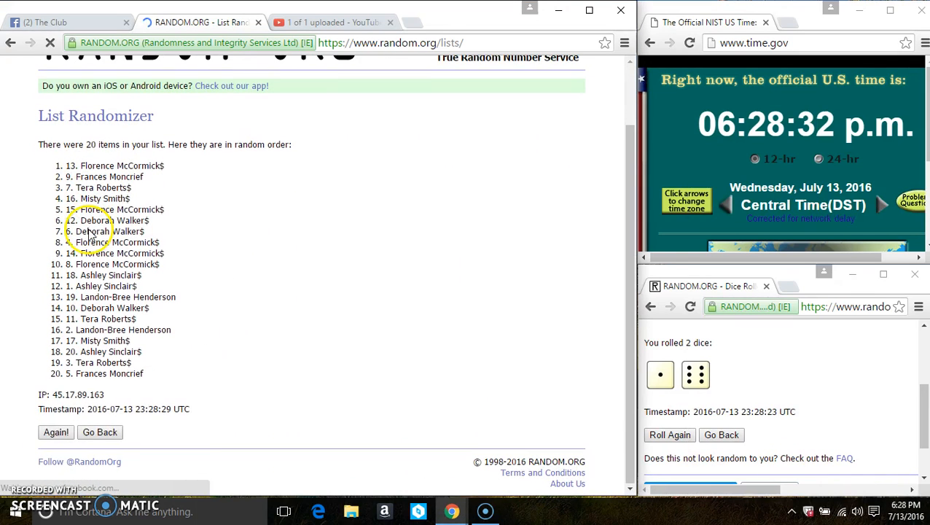
{"action": "left_click", "coordinate": [56, 432]}
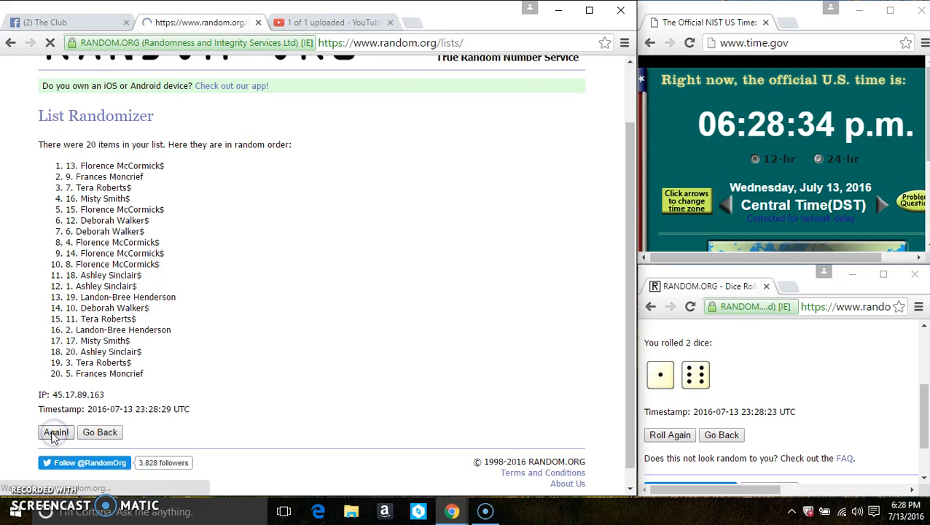
{"action": "left_click", "coordinate": [55, 432]}
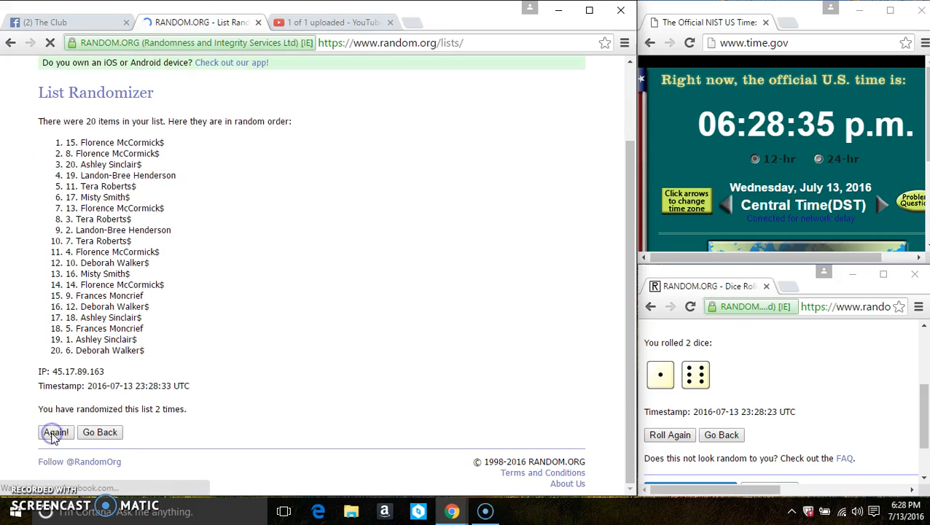
{"action": "left_click", "coordinate": [55, 432]}
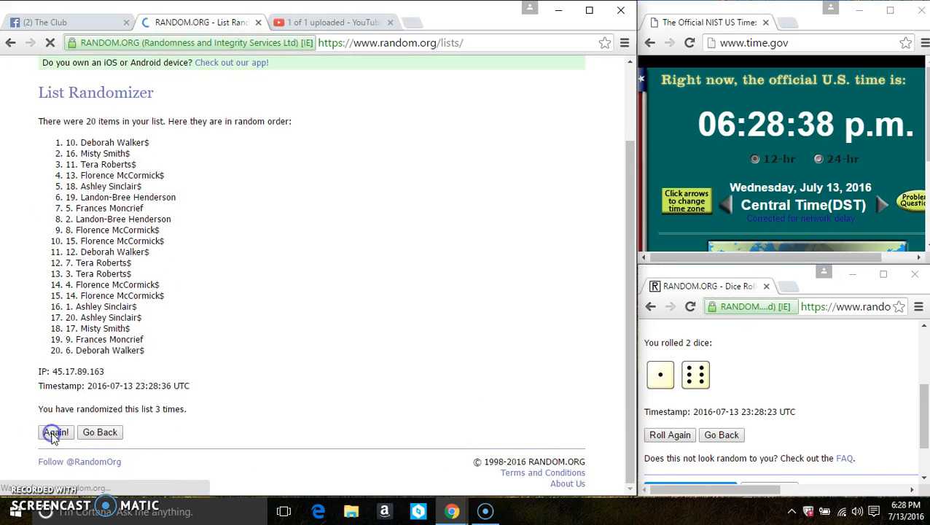
{"action": "left_click", "coordinate": [55, 432]}
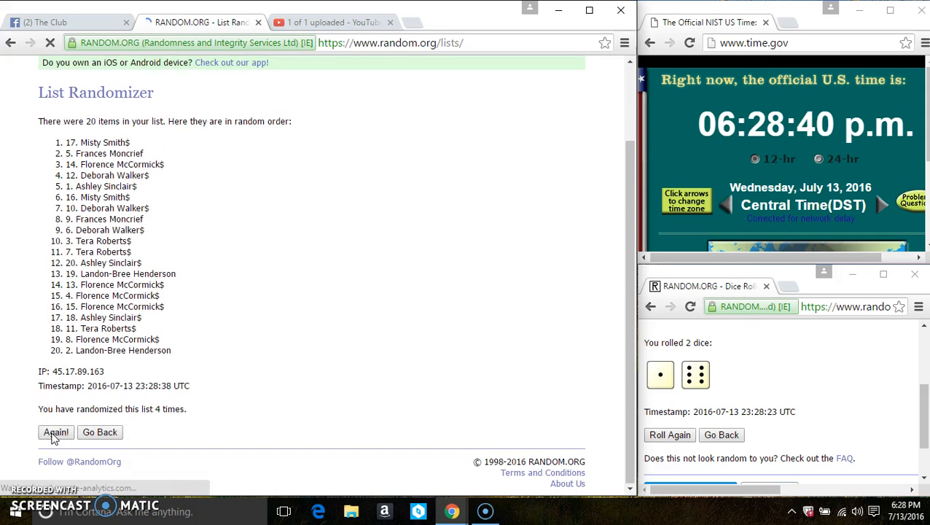
{"action": "left_click", "coordinate": [55, 432]}
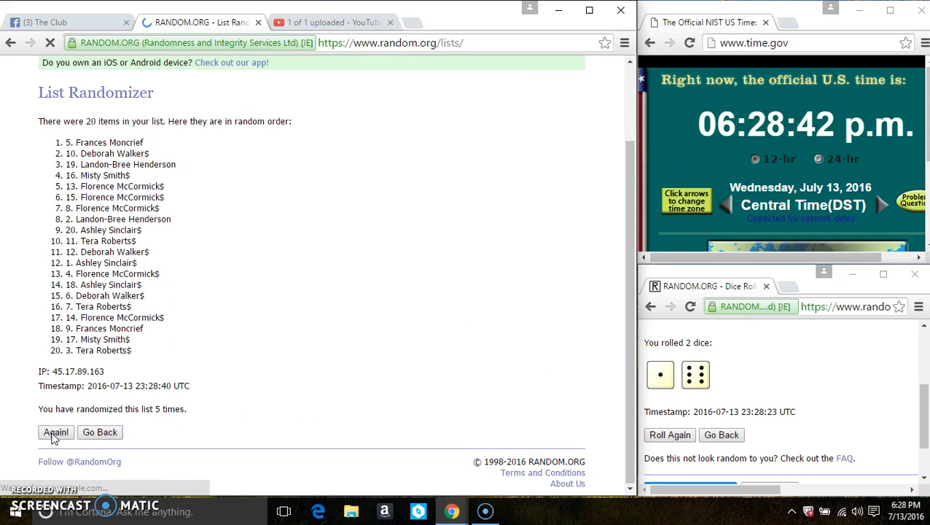
{"action": "left_click", "coordinate": [56, 431]}
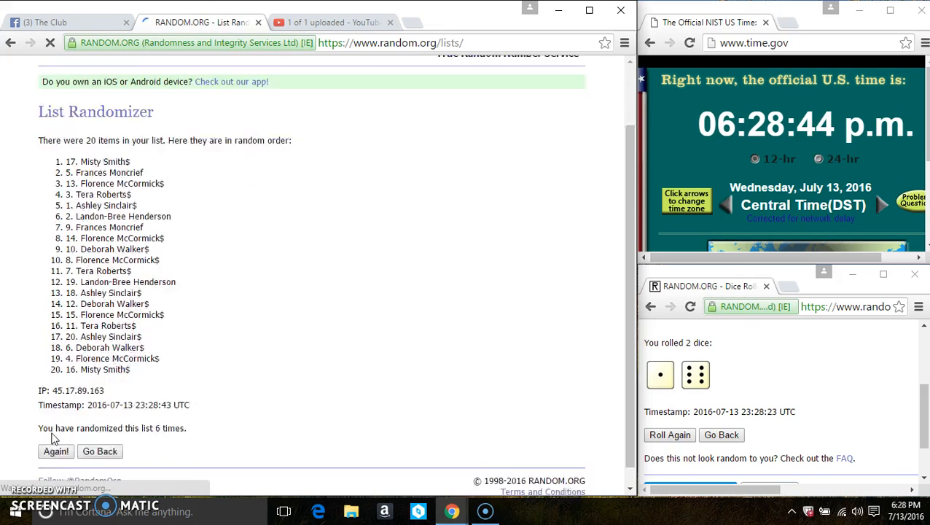
{"action": "scroll", "scroll_direction": "up", "scroll_amount": 3}
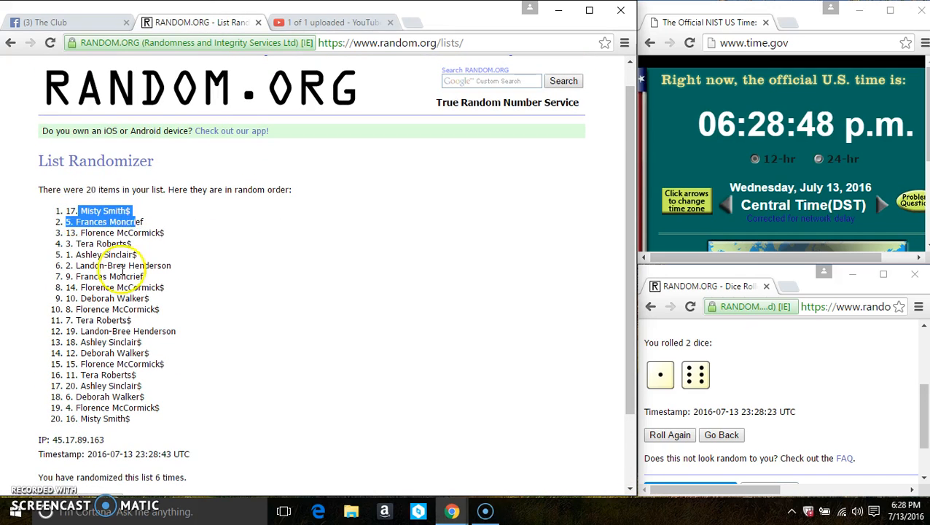
{"action": "scroll", "scroll_direction": "down", "scroll_amount": 3}
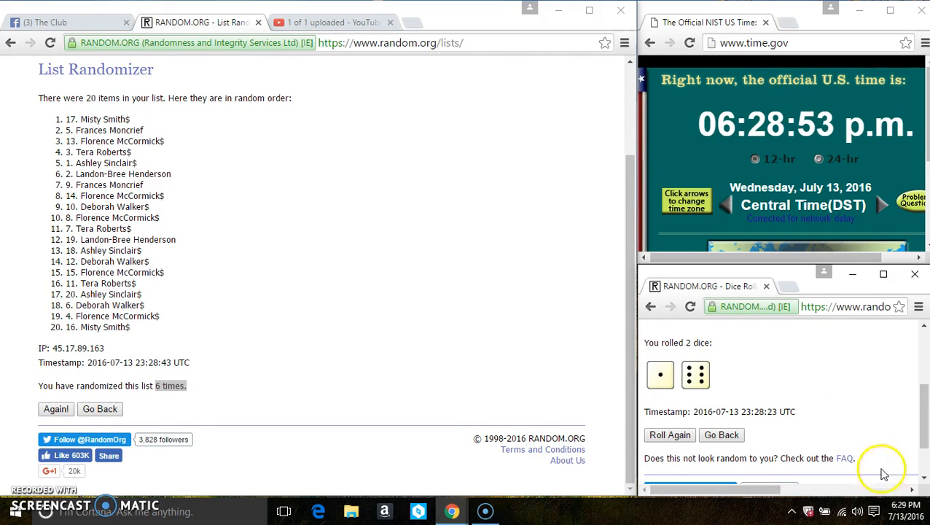
{"action": "left_click", "coordinate": [898, 511]}
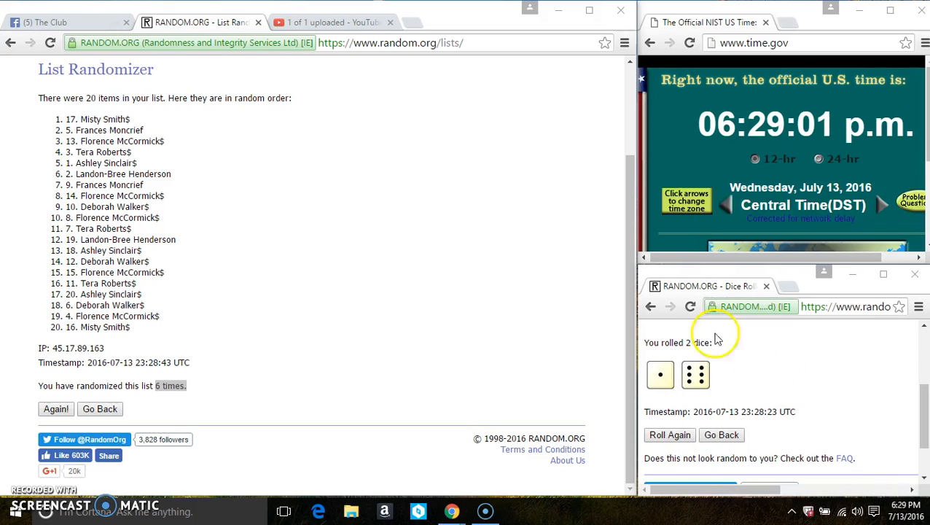
{"action": "left_click", "coordinate": [56, 409]}
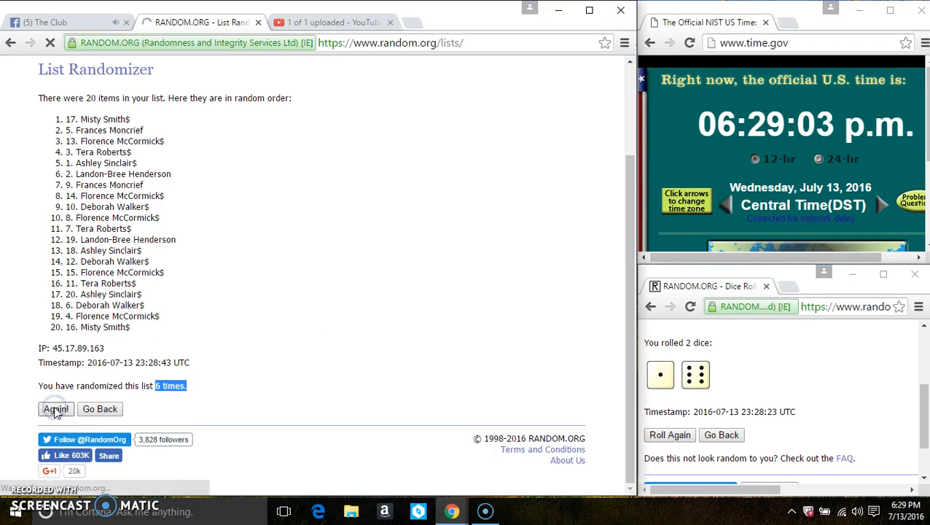
{"action": "left_click", "coordinate": [55, 409]}
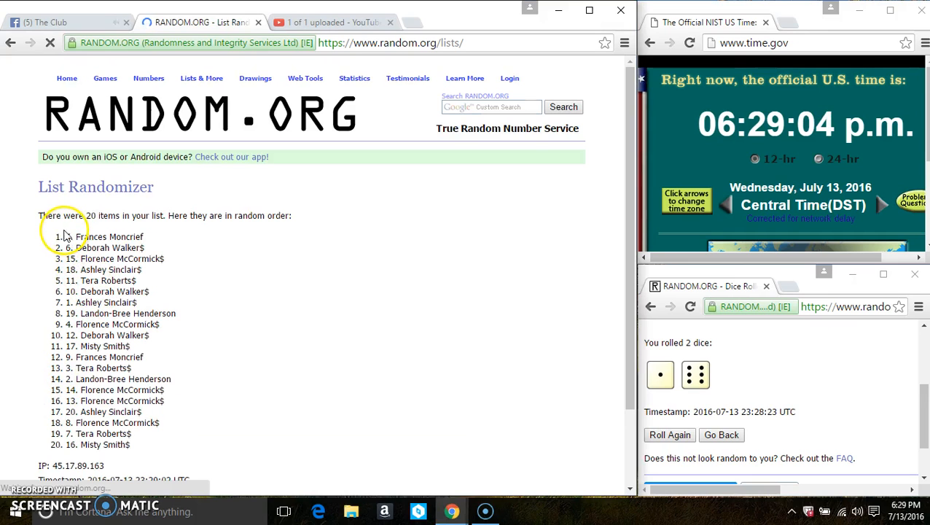
{"action": "double_click", "coordinate": [105, 237]}
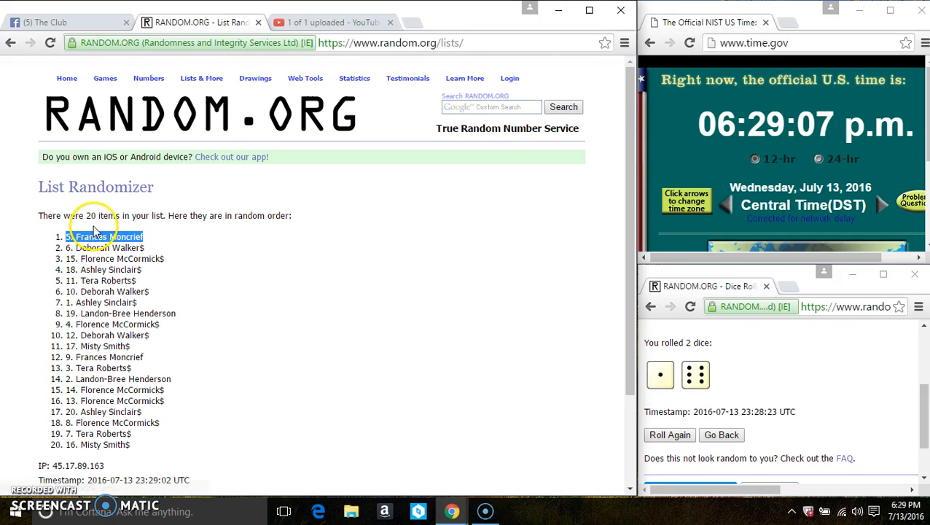
{"action": "scroll", "scroll_direction": "down", "scroll_amount": 3}
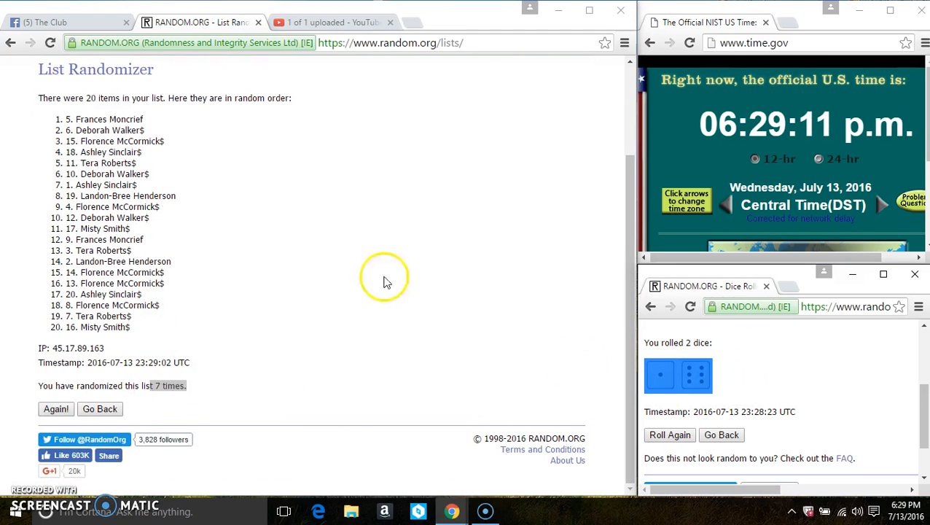
{"action": "left_click", "coordinate": [61, 22]}
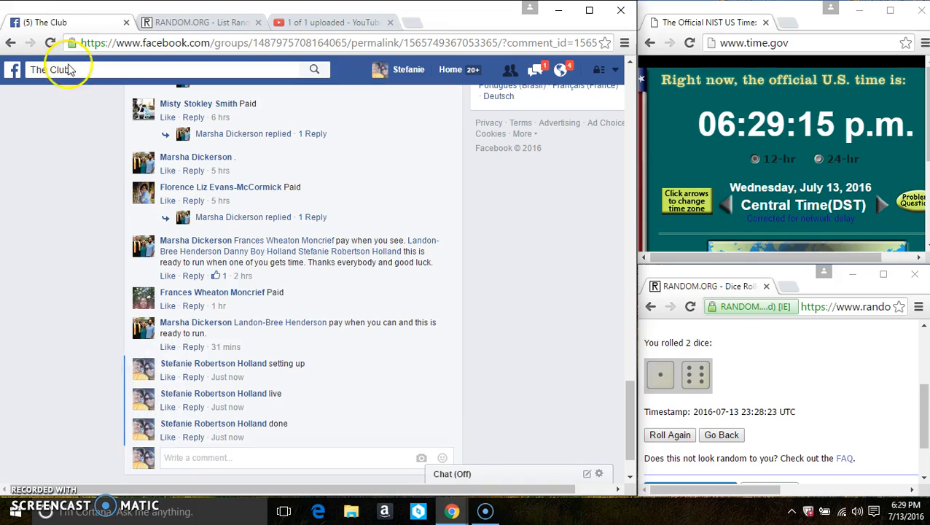
{"action": "mouse_move", "coordinate": [228, 438]}
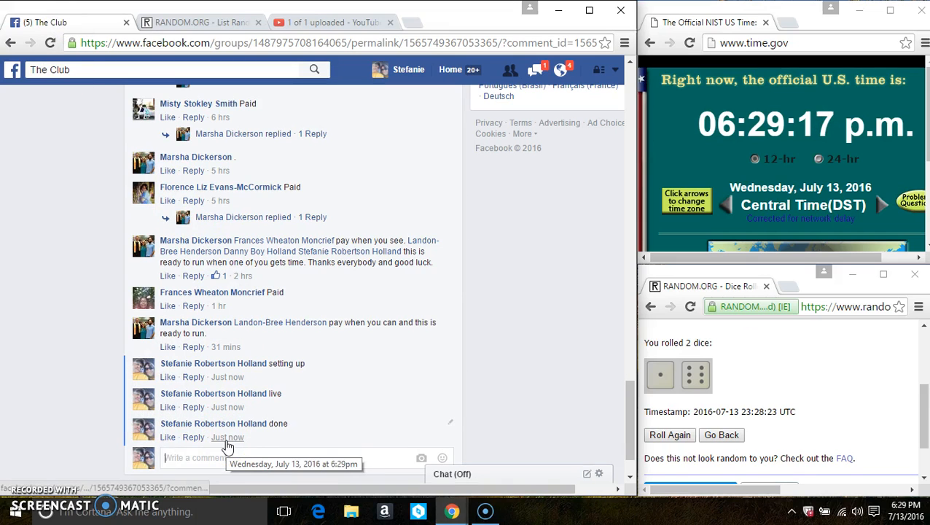